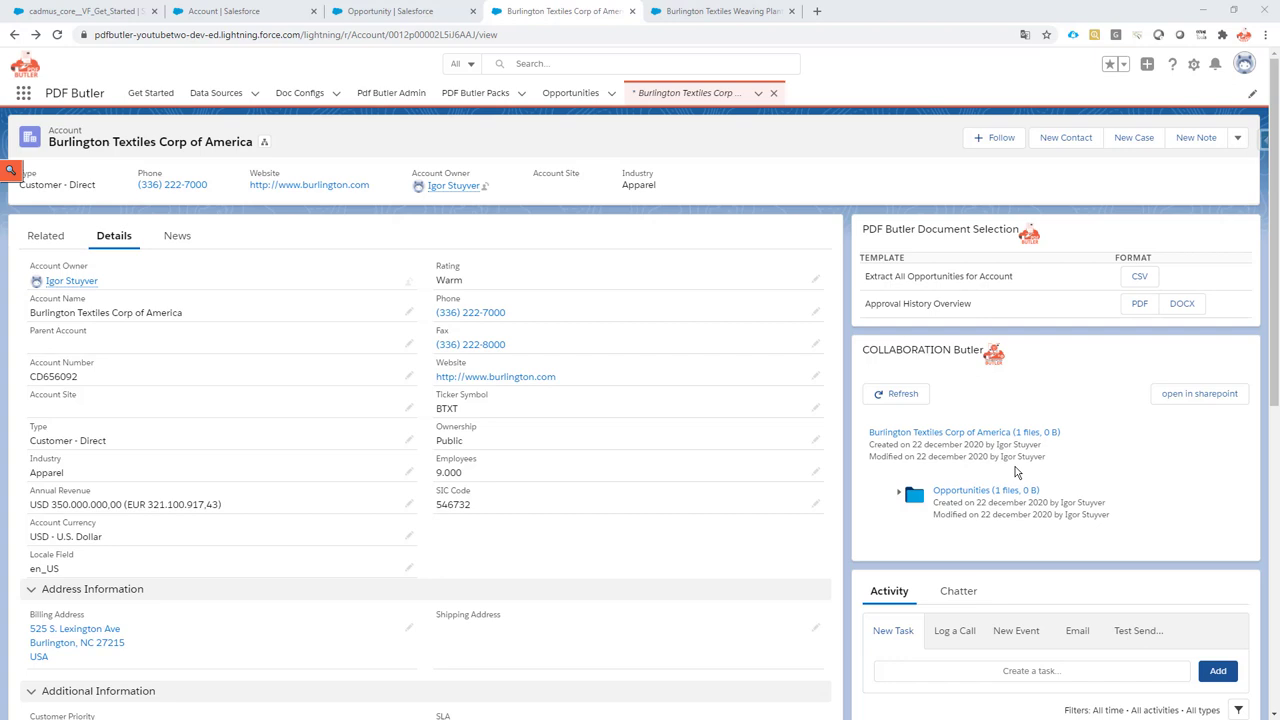
mouse_move(1029, 471)
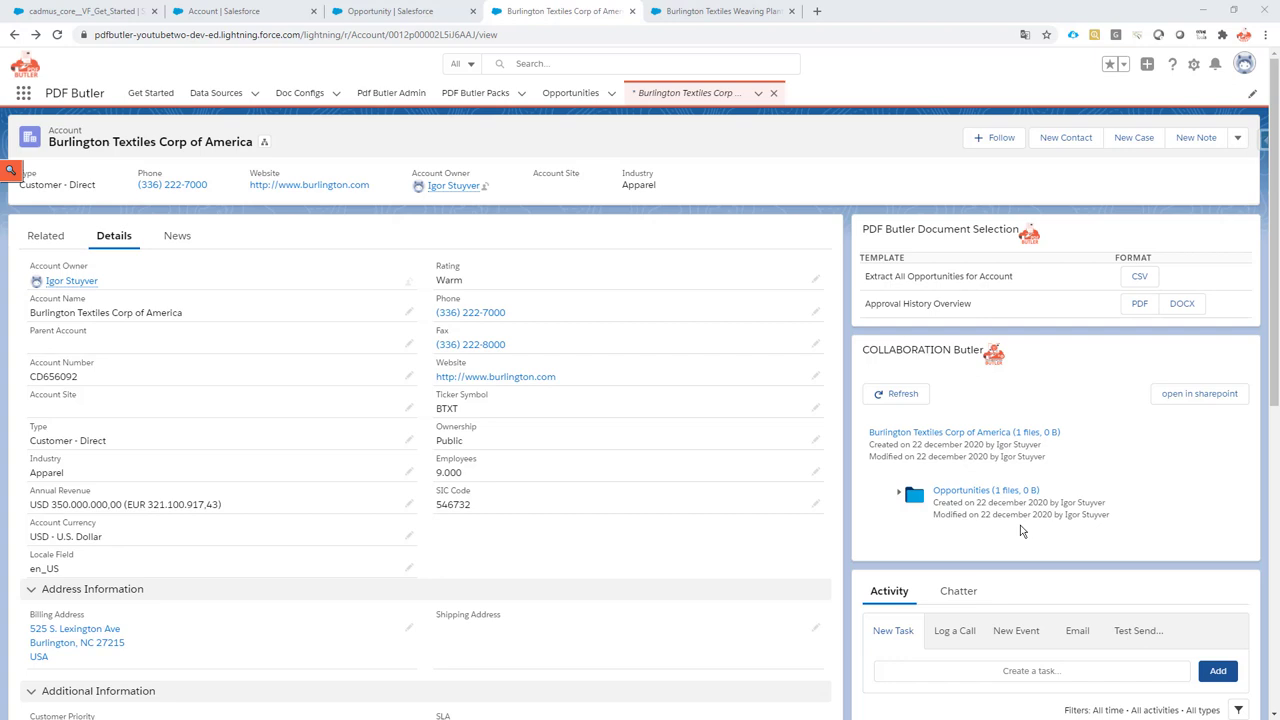
mouse_move(1048, 455)
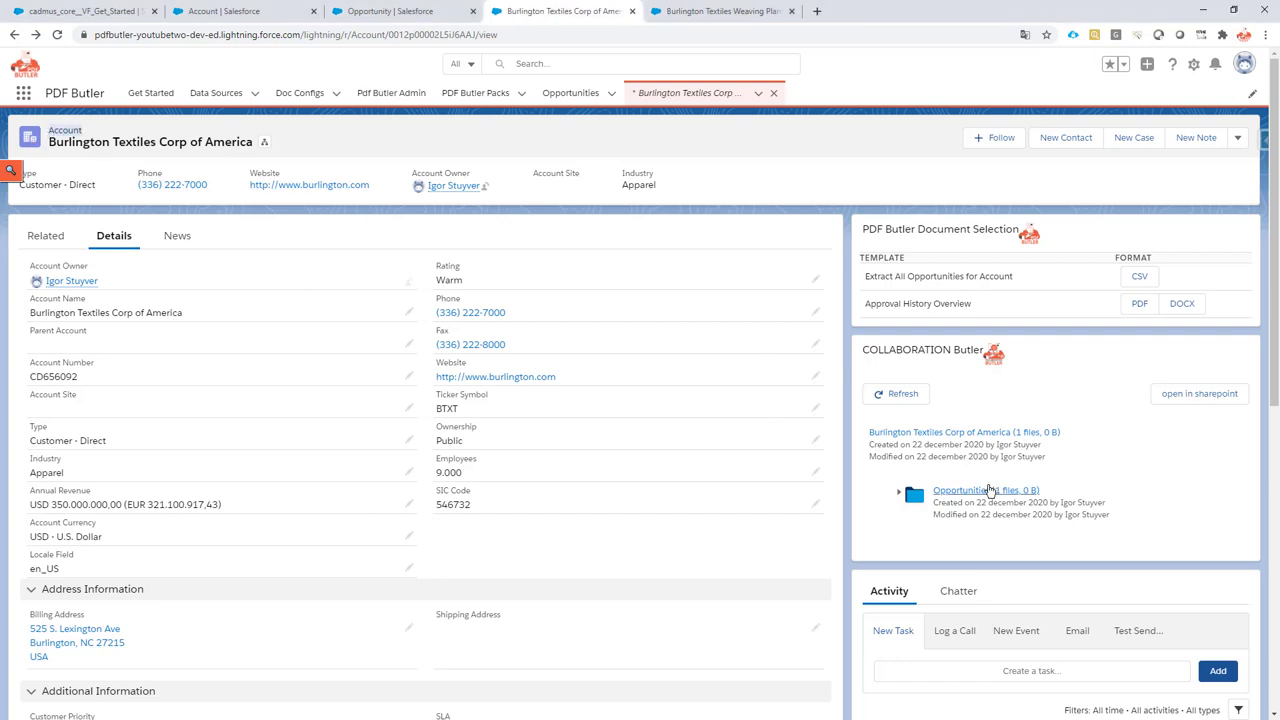
mouse_move(988, 481)
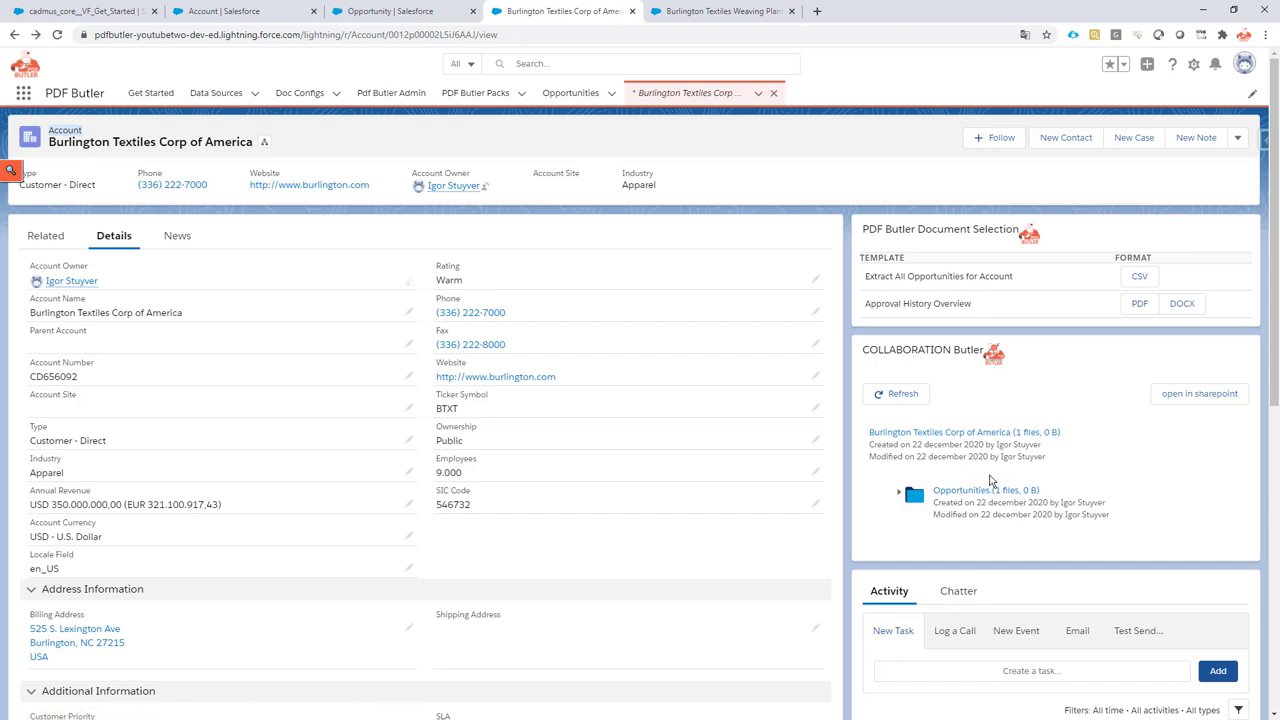
mouse_move(865, 471)
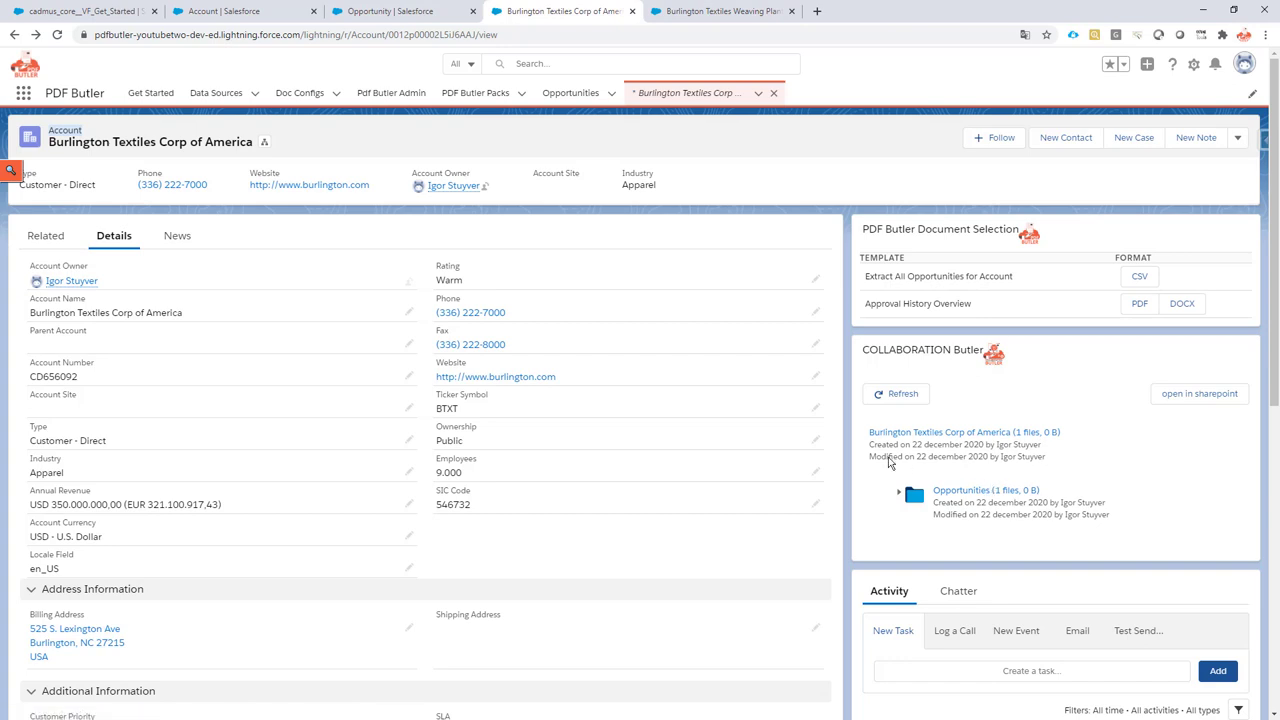
mouse_move(1160, 335)
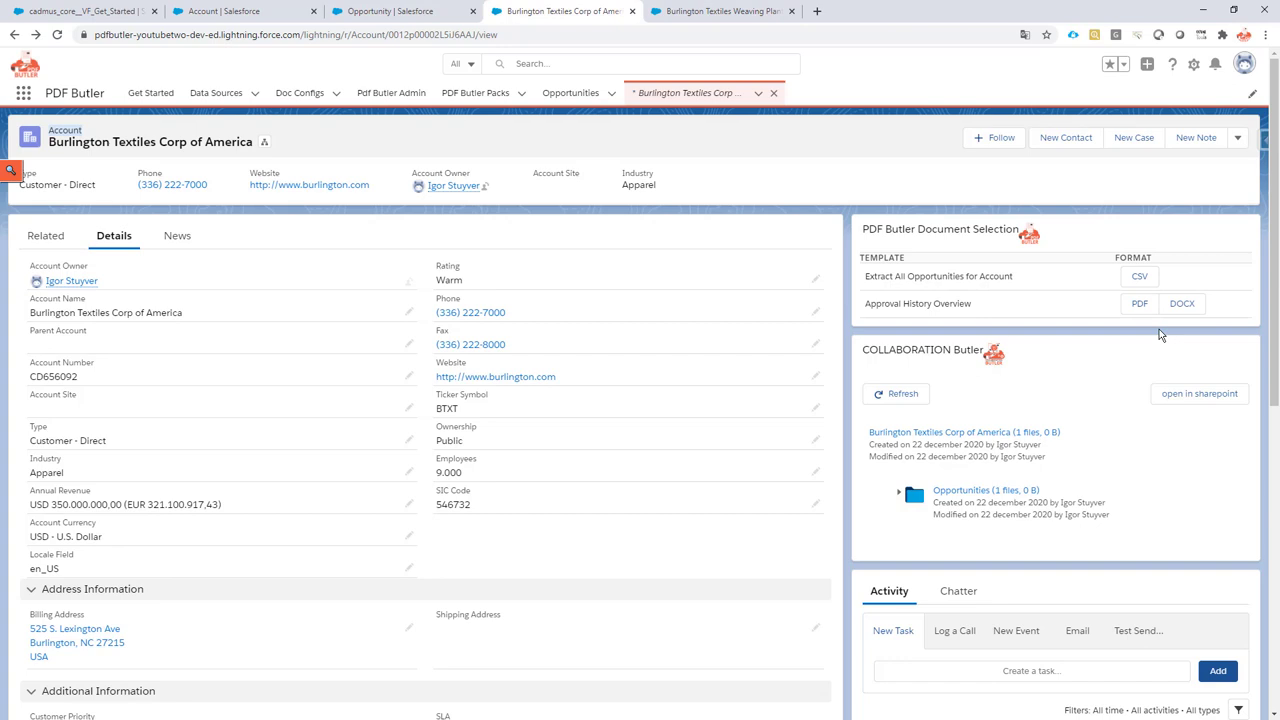
Open the account record page in Lightning App Builder via Setup's Edit Page.
left_click(1173, 63)
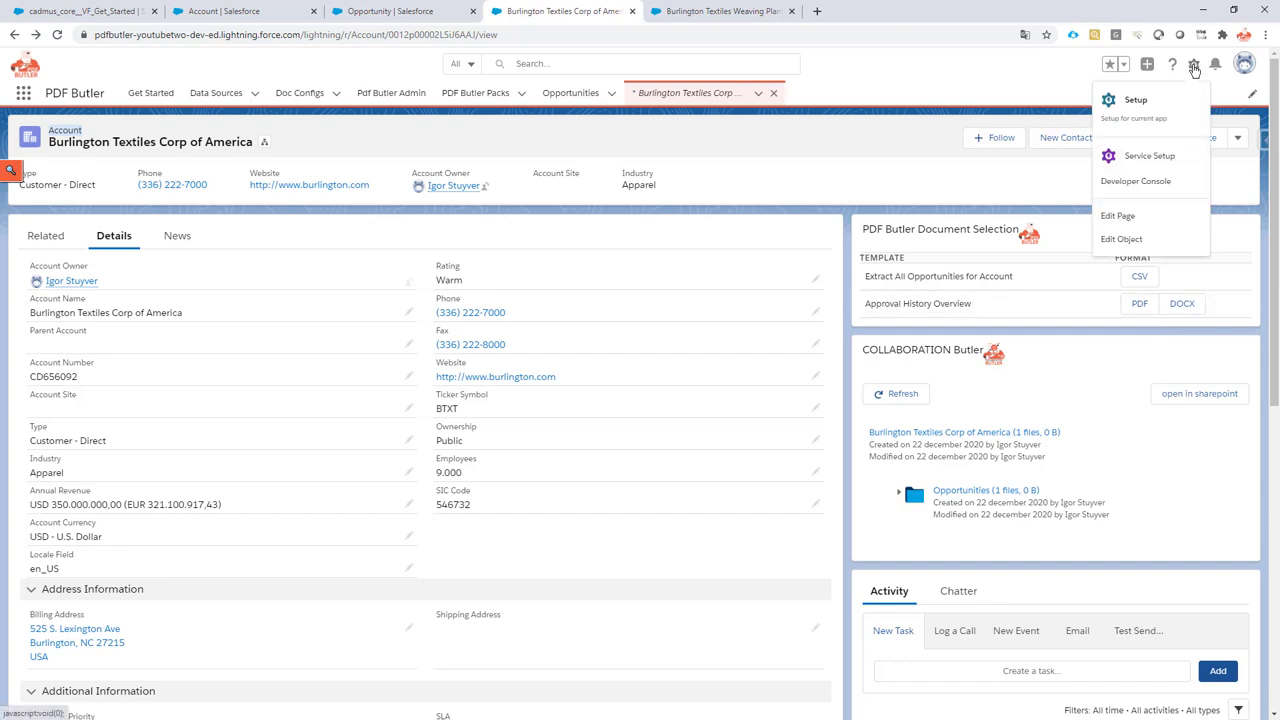
left_click(1118, 215)
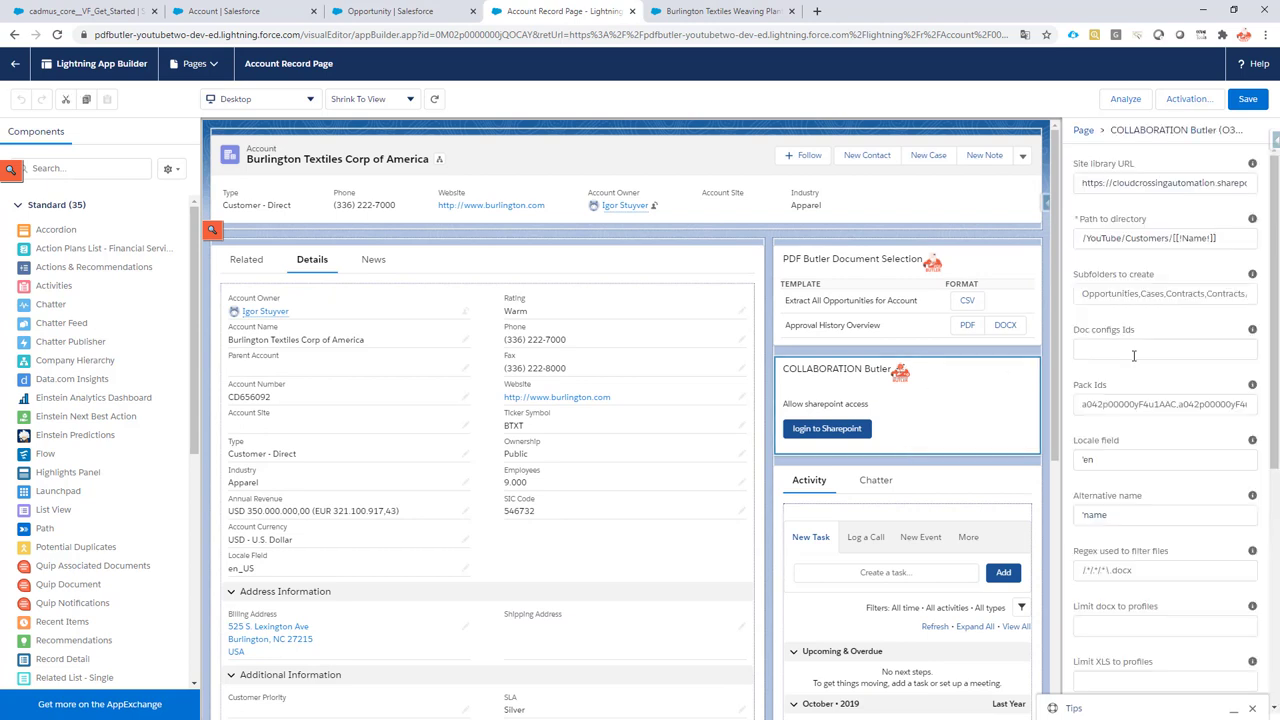
mouse_move(1124, 447)
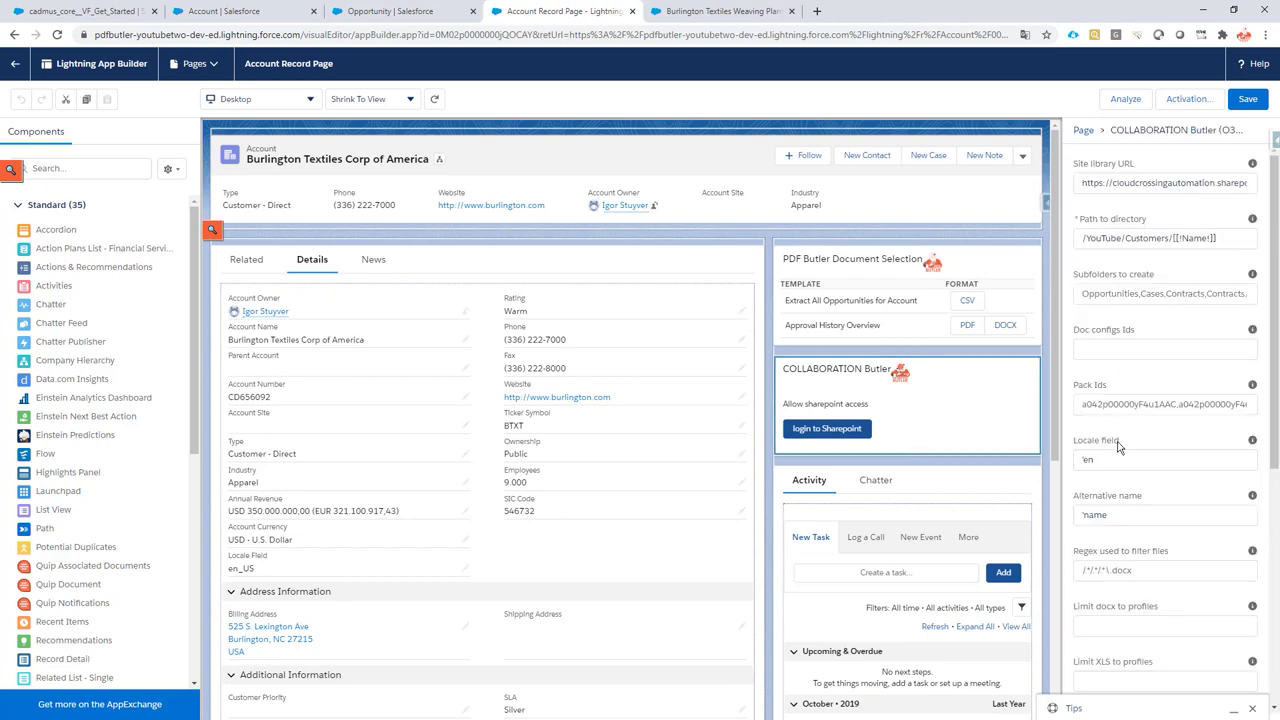
Enter 'Opportunities,Cases,Contracts,Contracts/Closed' in the Subfolders to create field.
left_click(1164, 293)
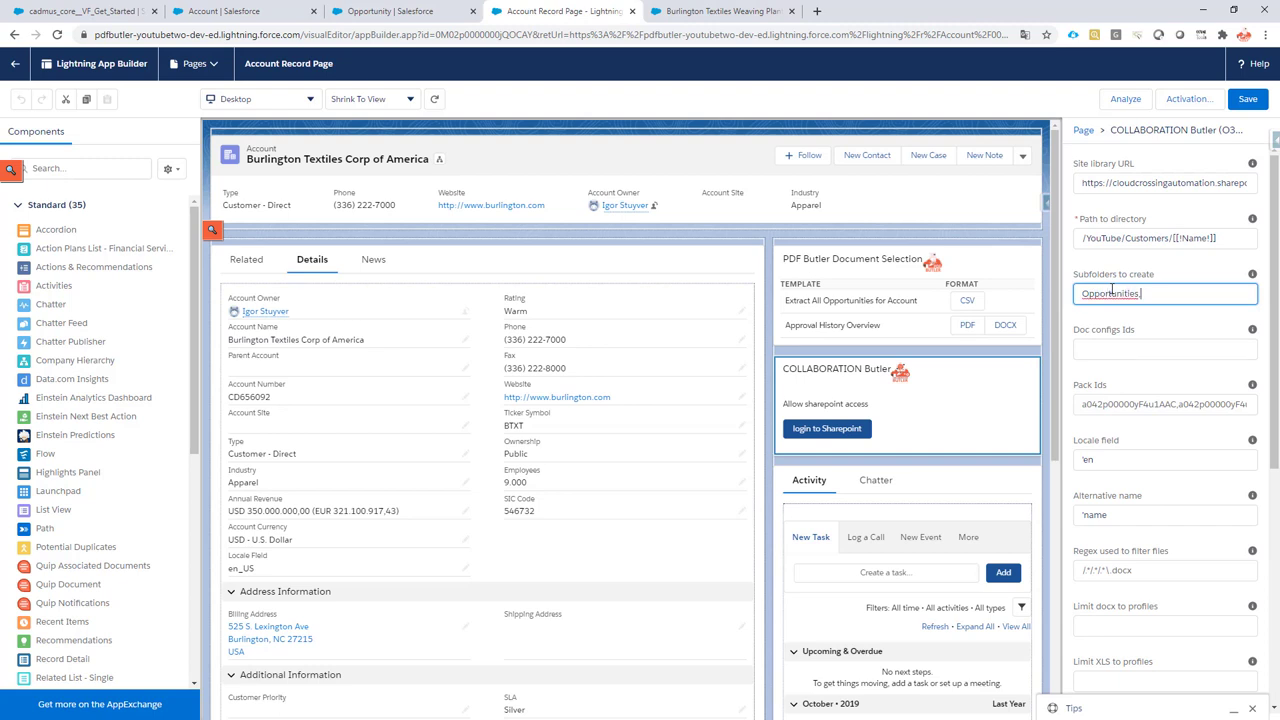
type(",Cases,")
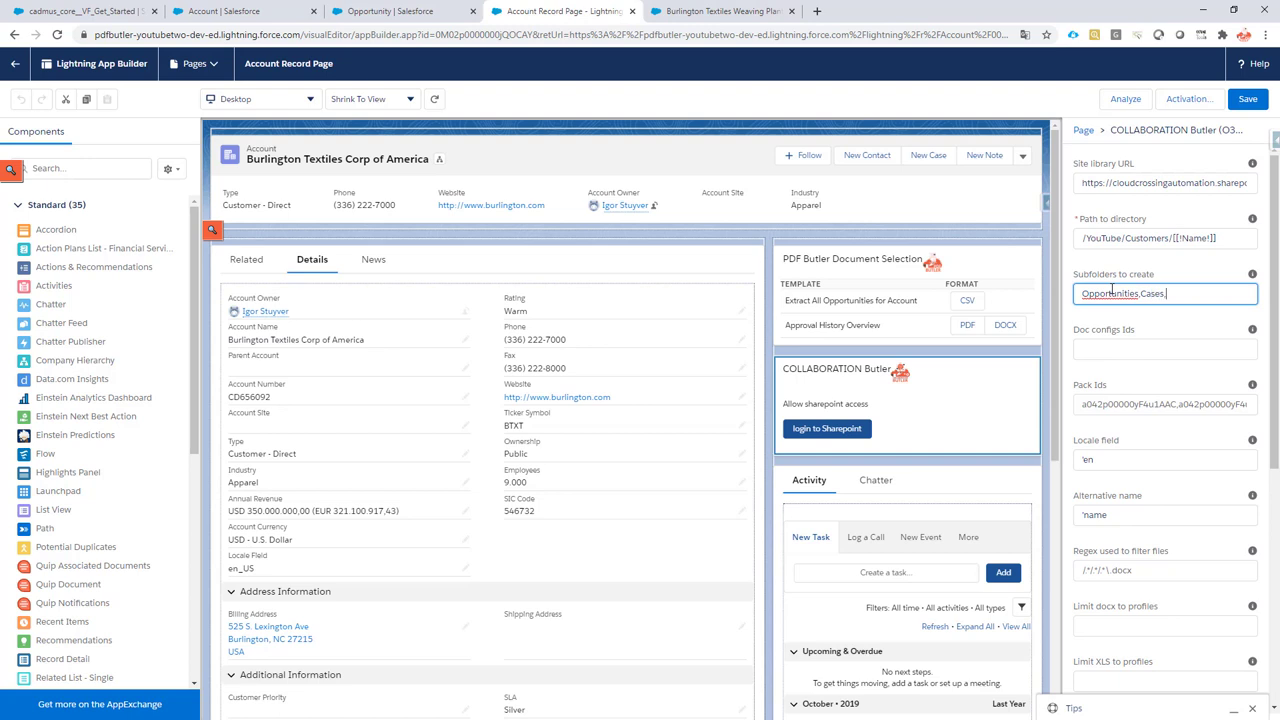
type("Contrn")
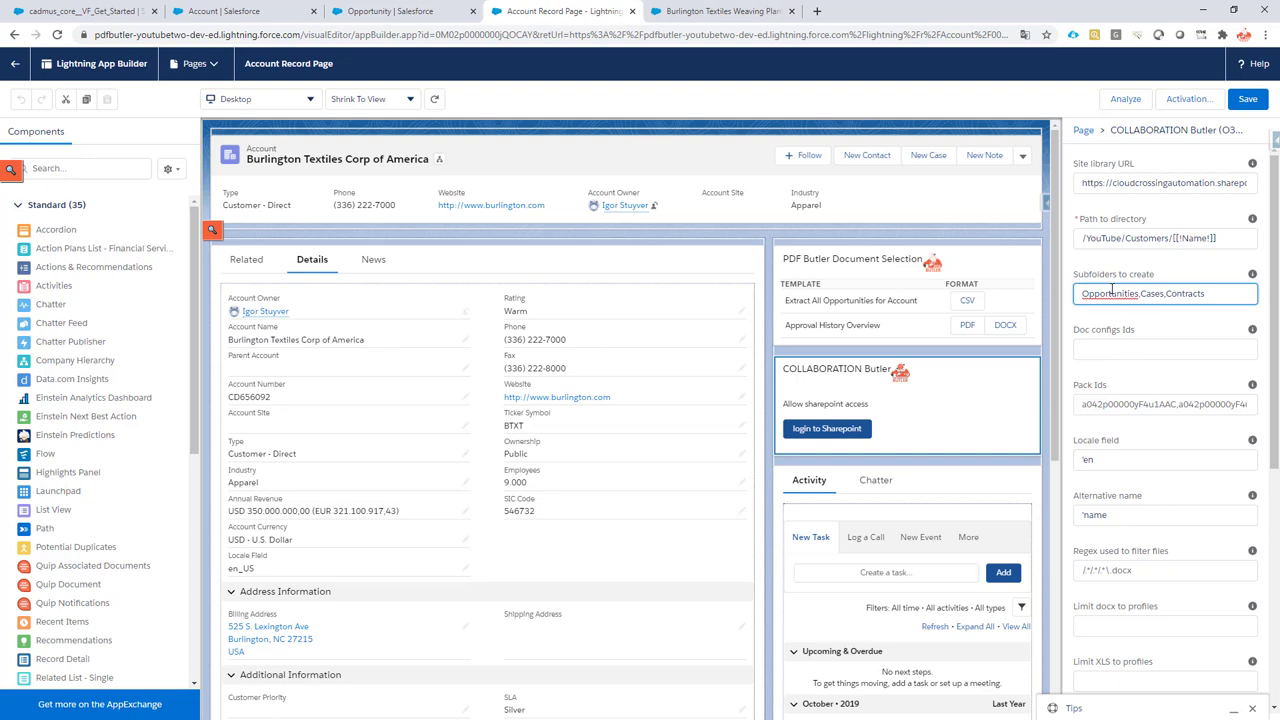
type(".")
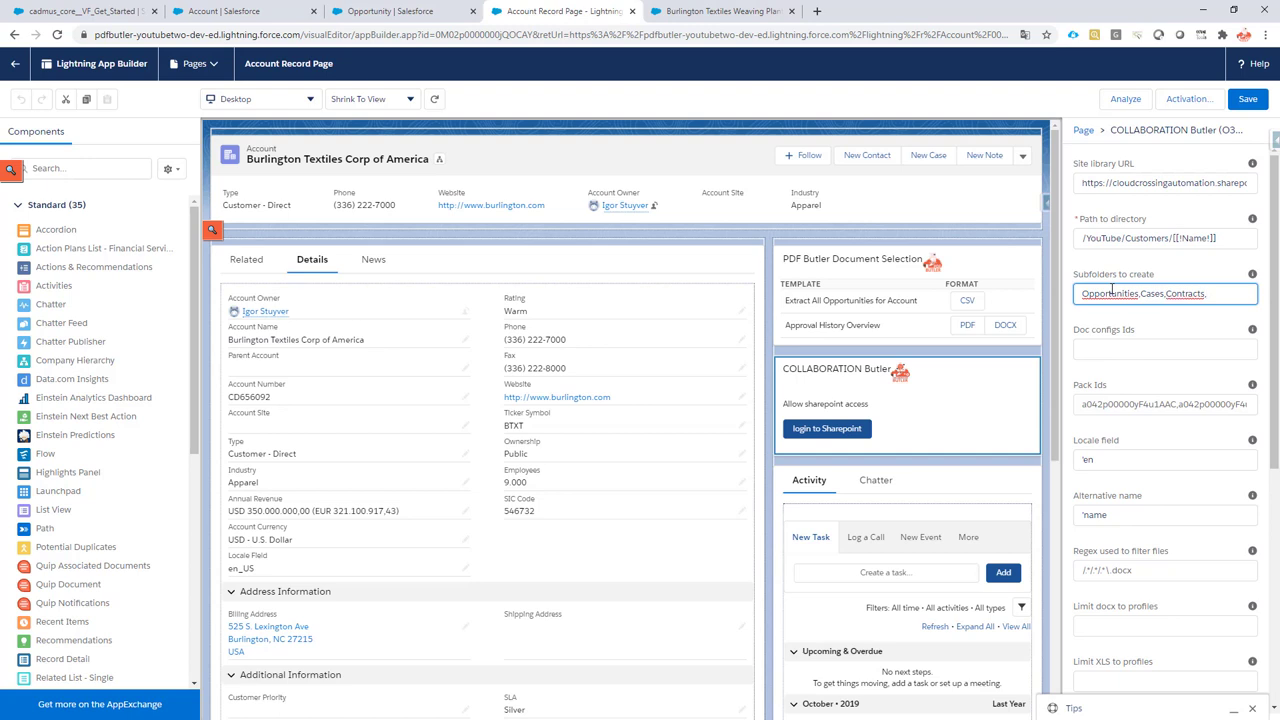
type("Co")
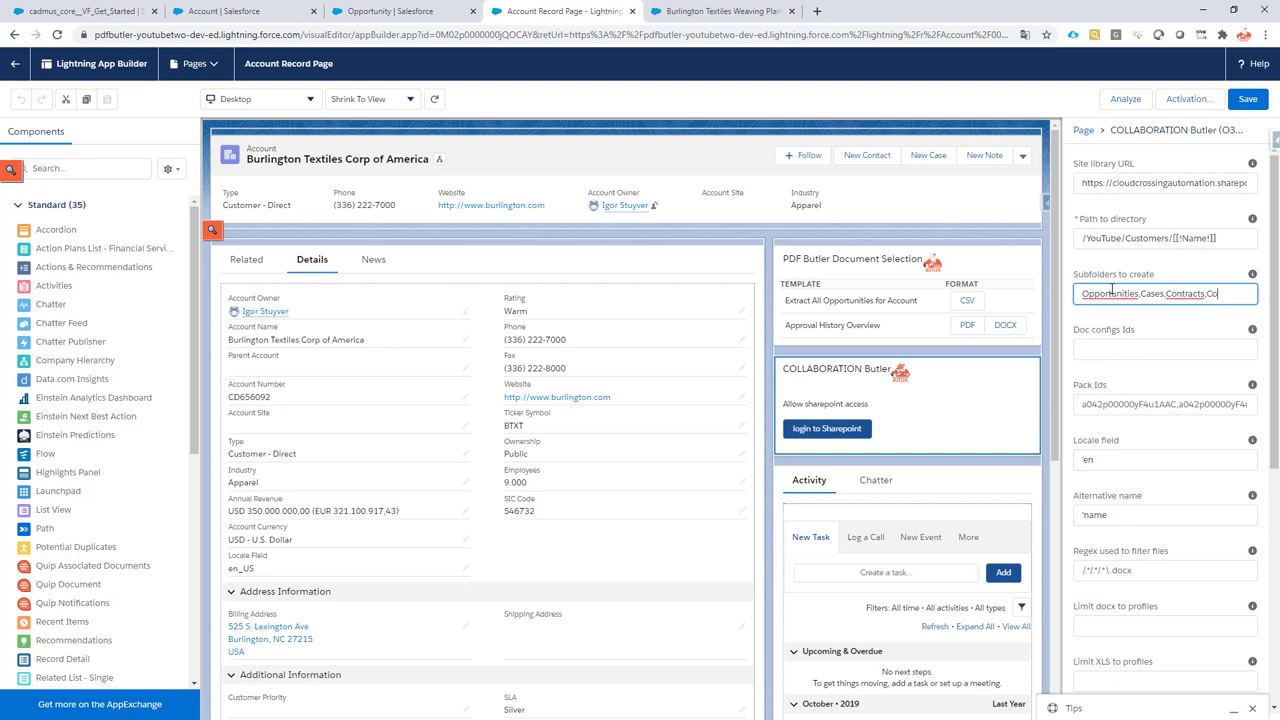
type(".Contracts/")
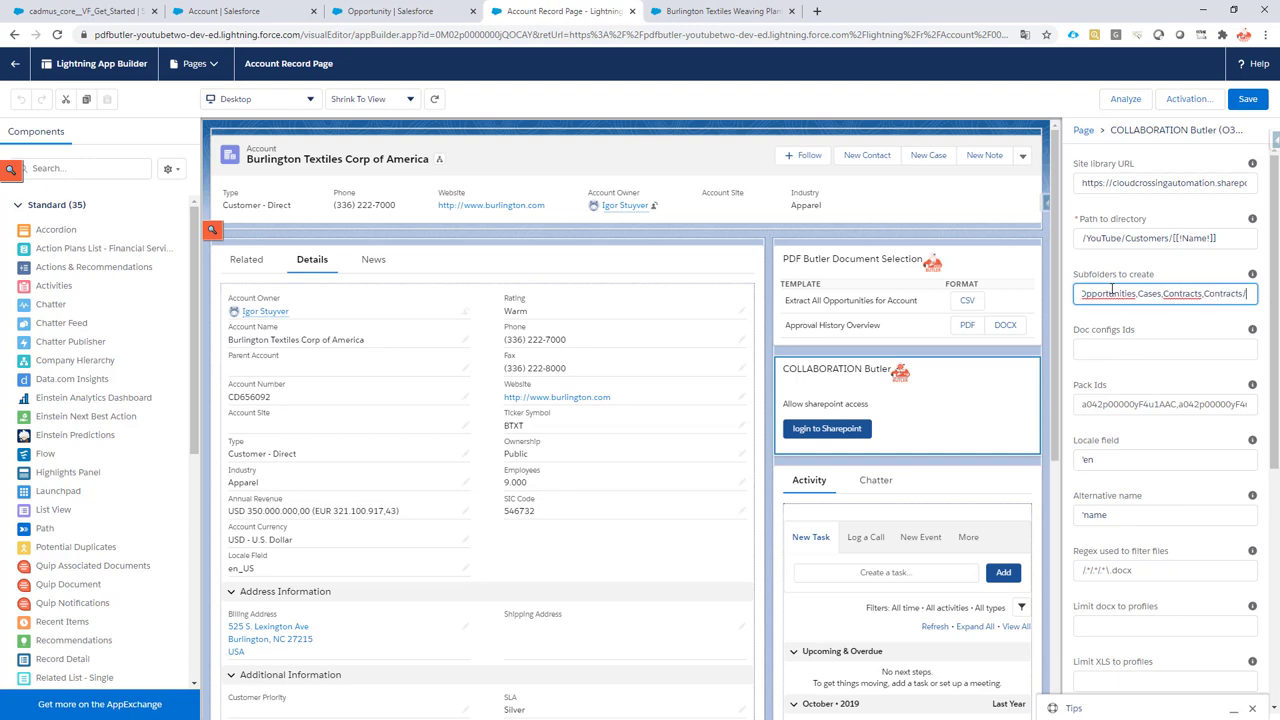
type("C")
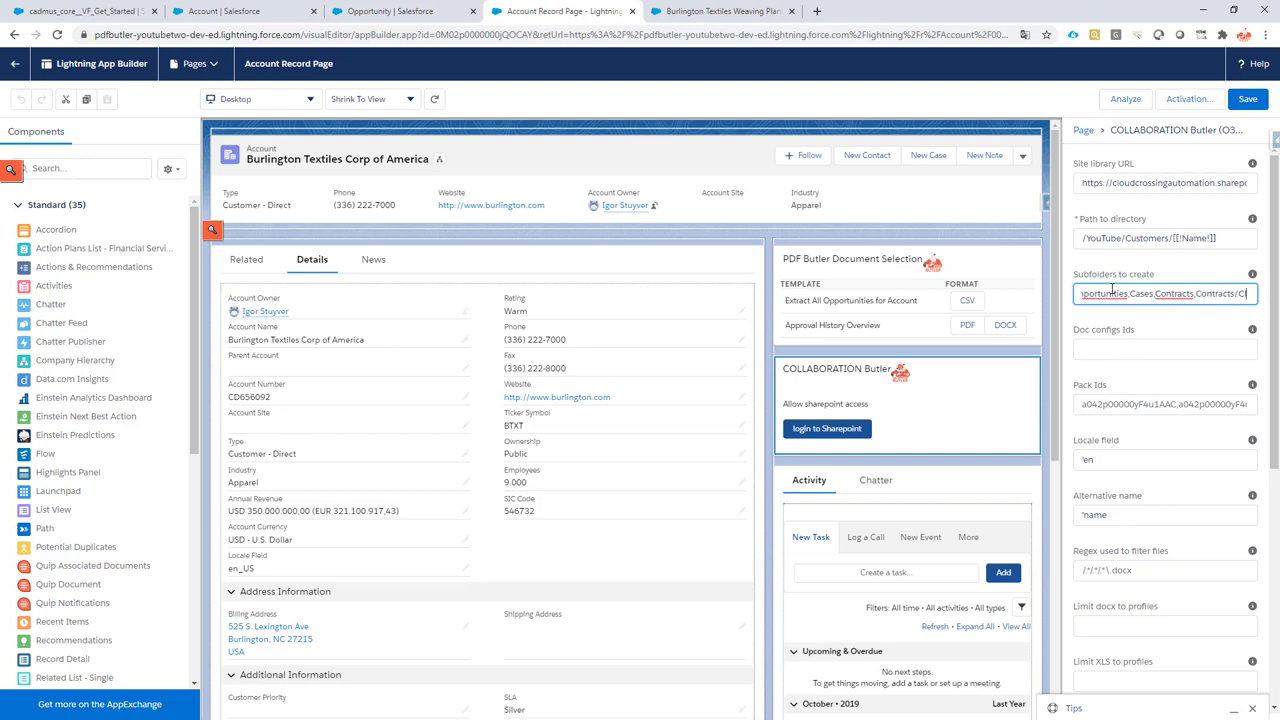
type("/Closed")
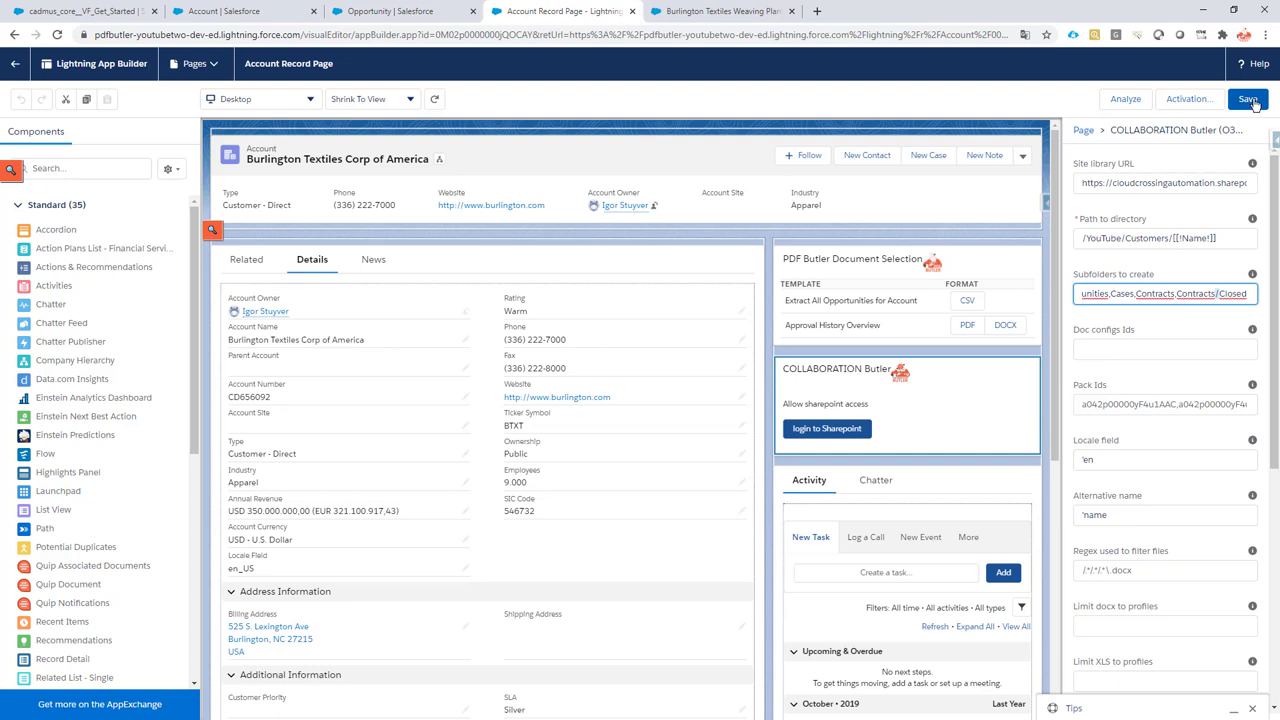
Save the edited record page and return to Burlington Textiles.
left_click(1250, 98)
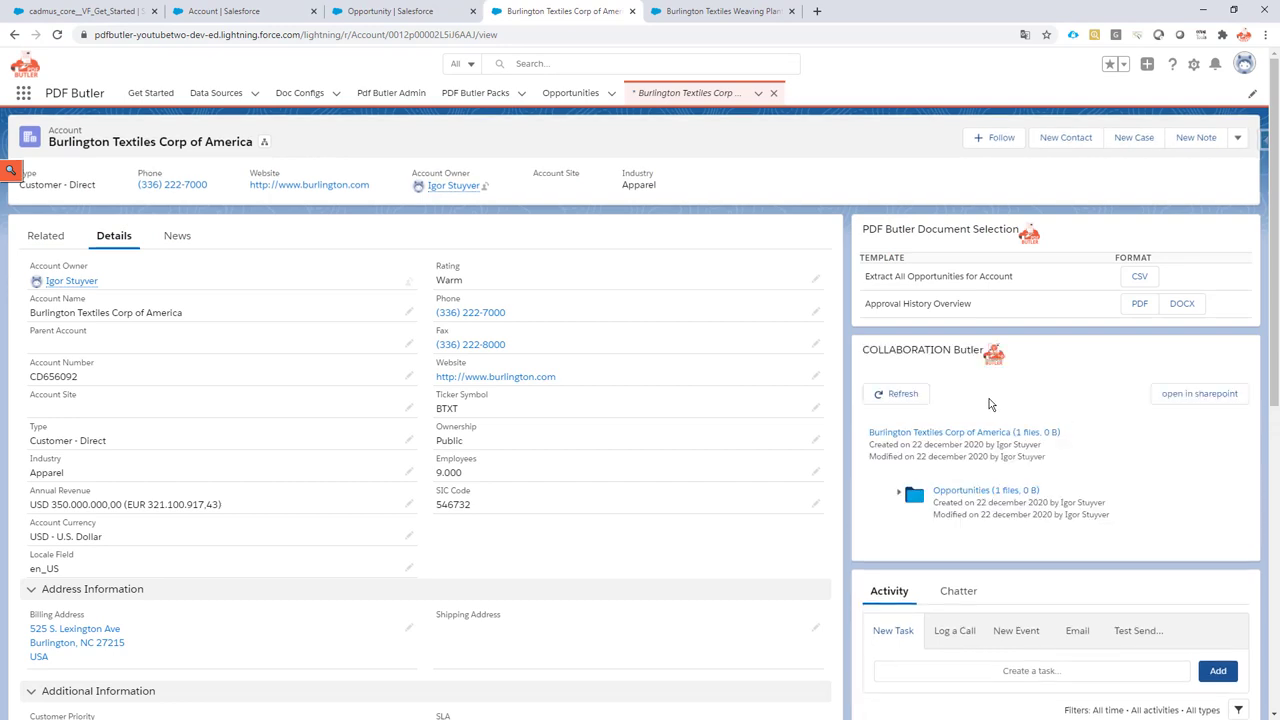
mouse_move(748, 85)
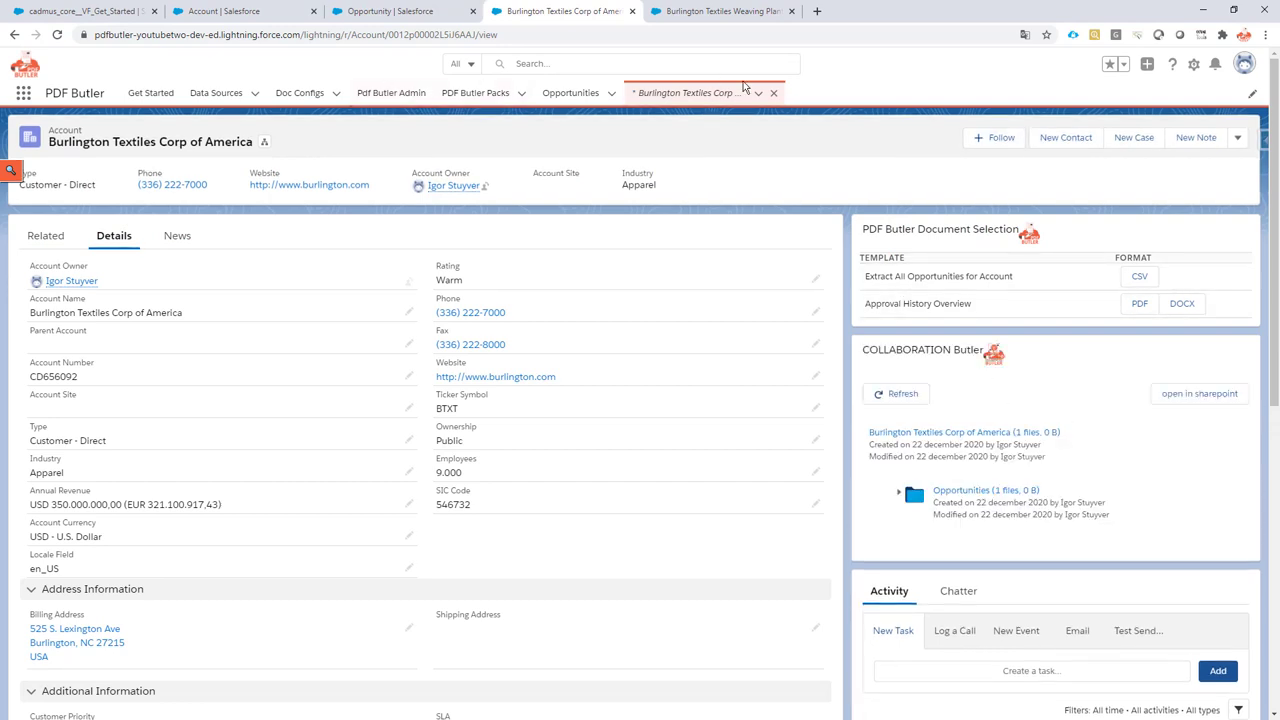
Search 'acc' in the App Launcher and open the Accounts list.
left_click(760, 92)
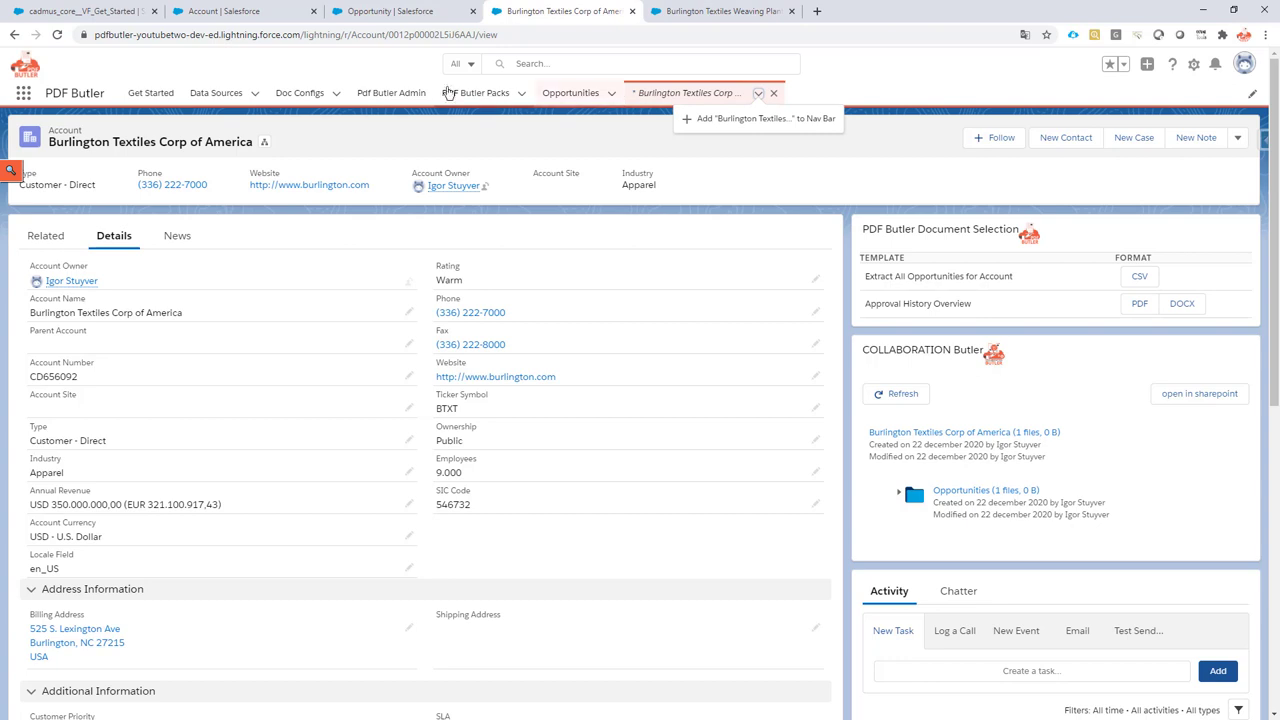
left_click(24, 93)
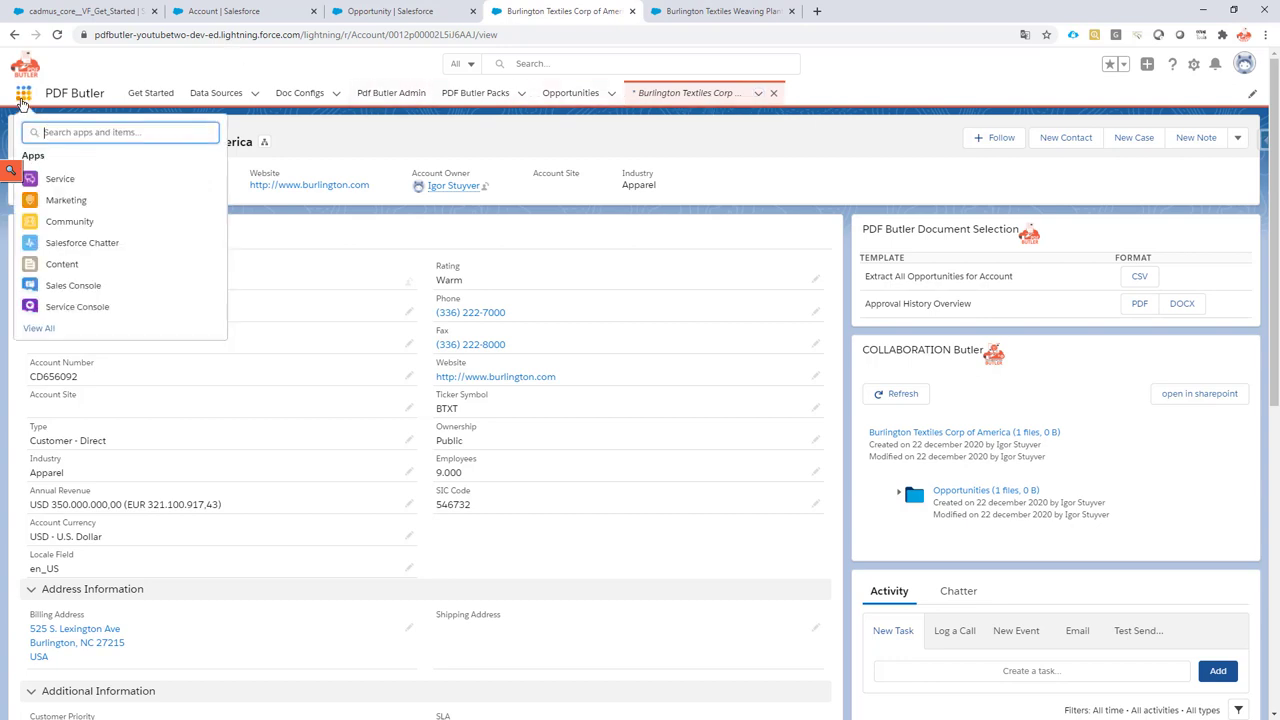
type("acc")
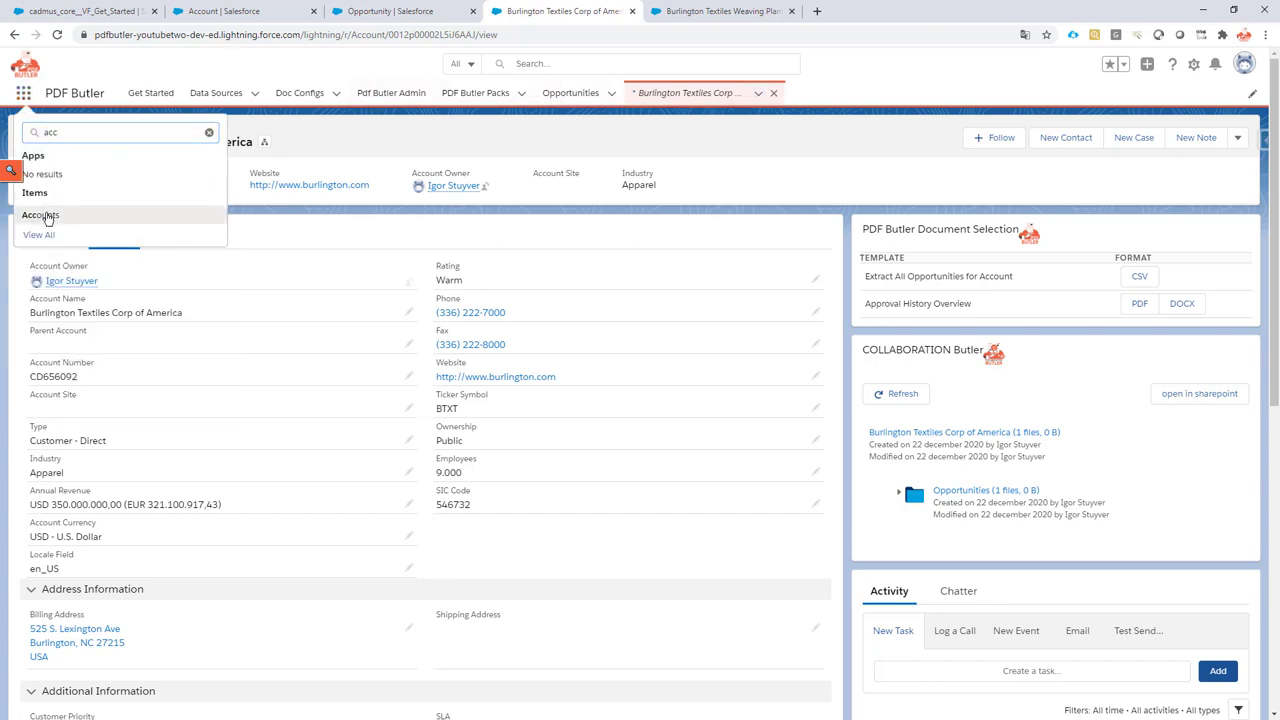
left_click(42, 213)
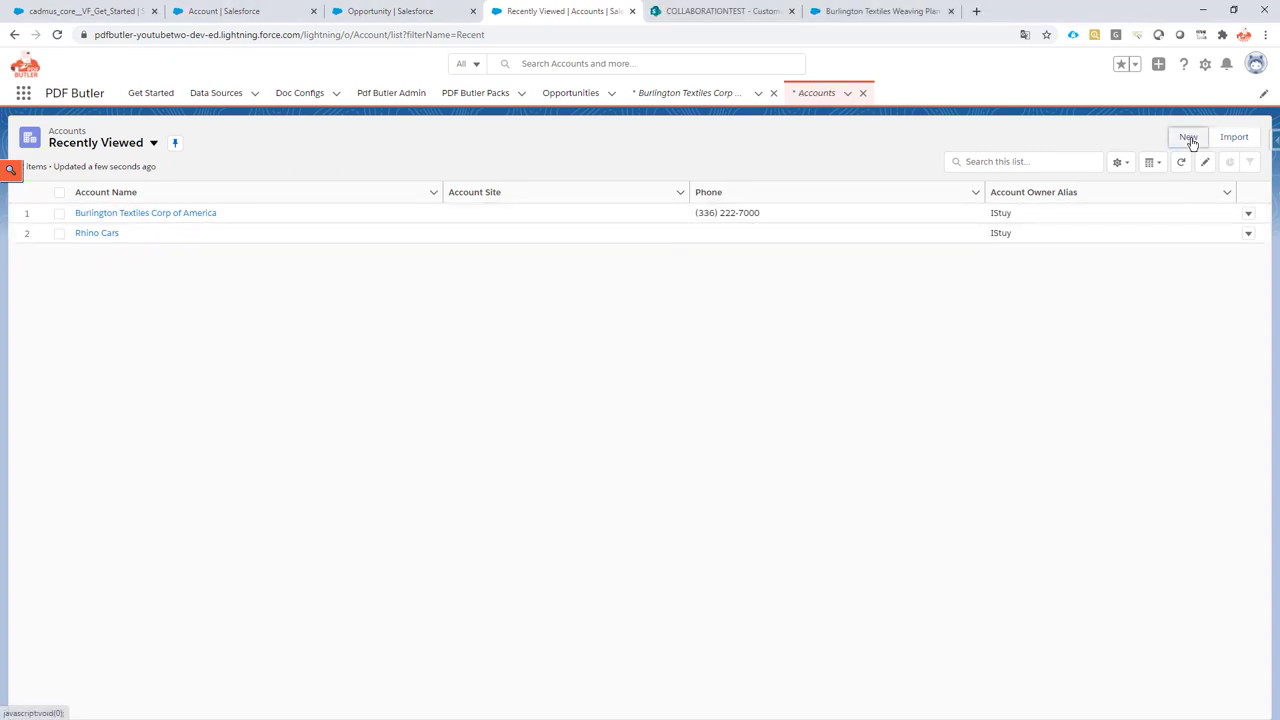
Create and save a new account named CloudCrossing BVBA.
left_click(1188, 137)
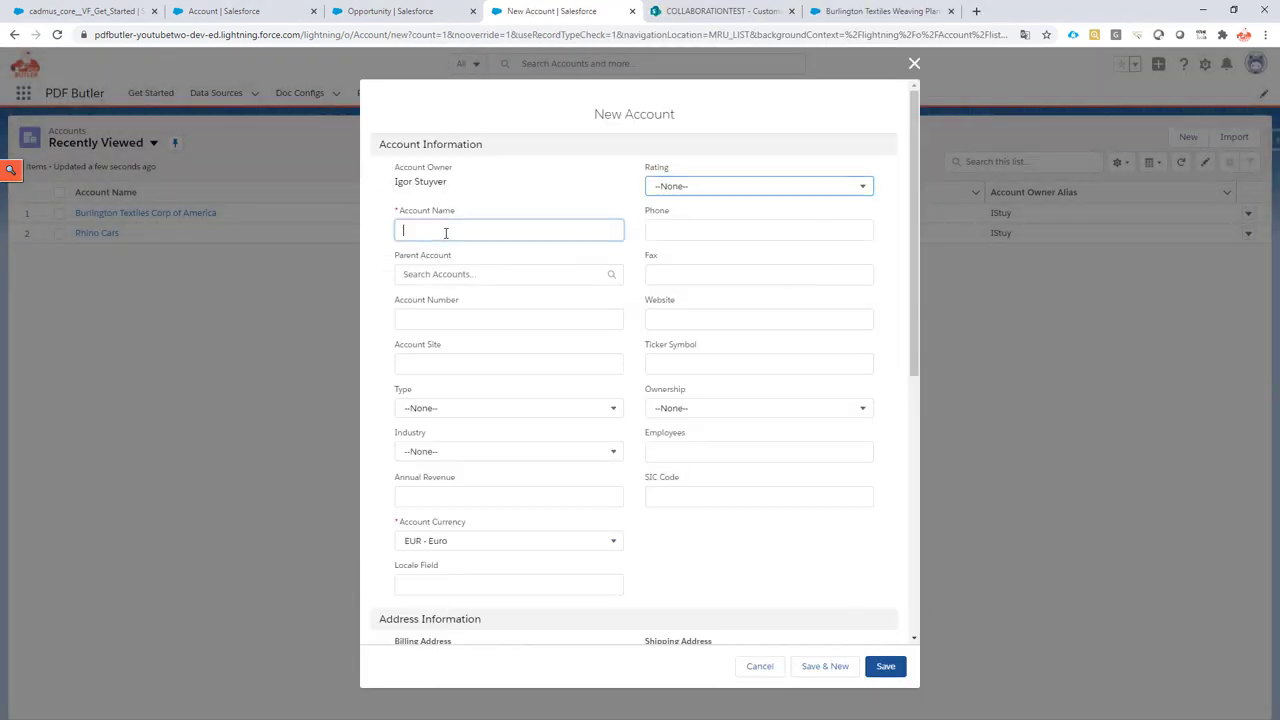
type("C")
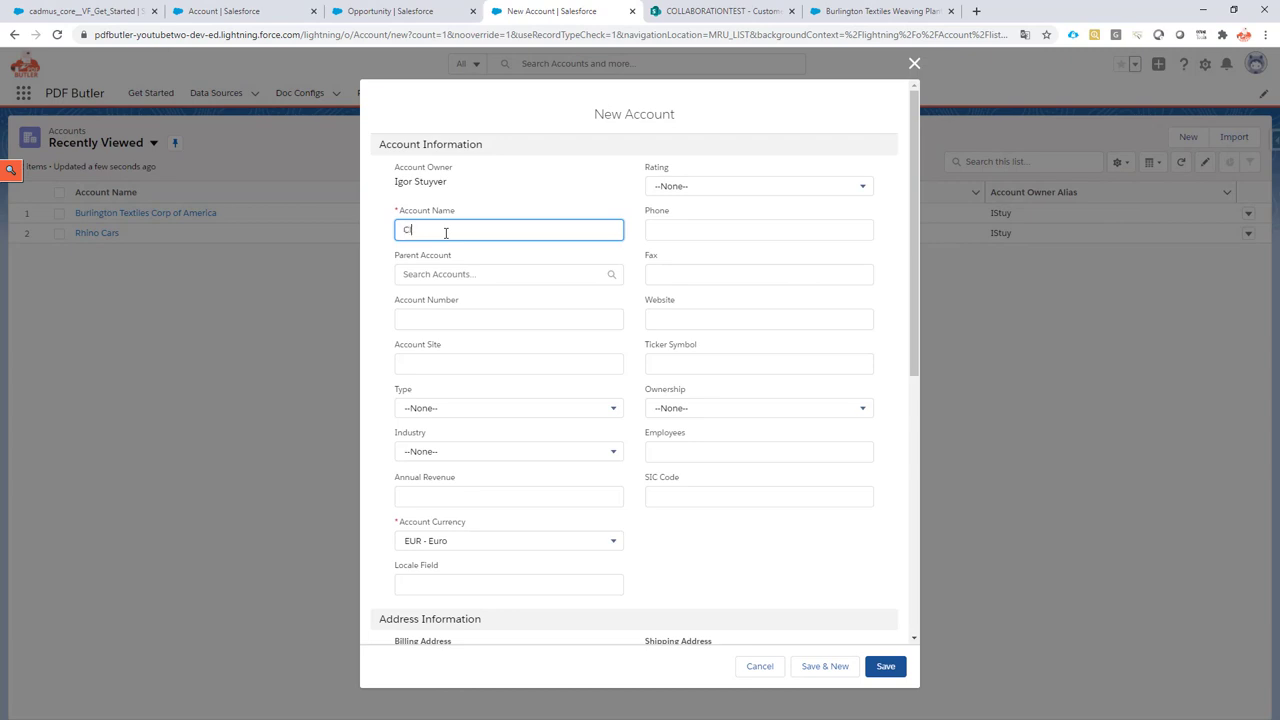
type("loudCrossing BVBA")
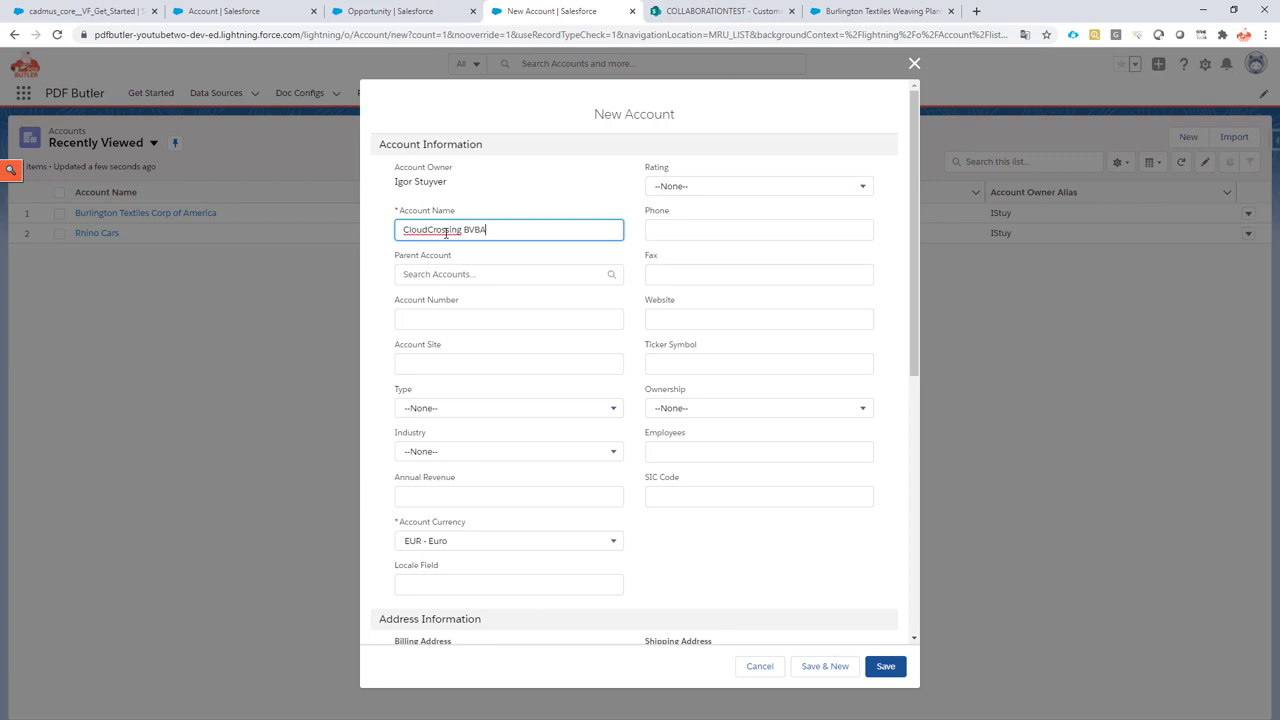
mouse_move(530, 274)
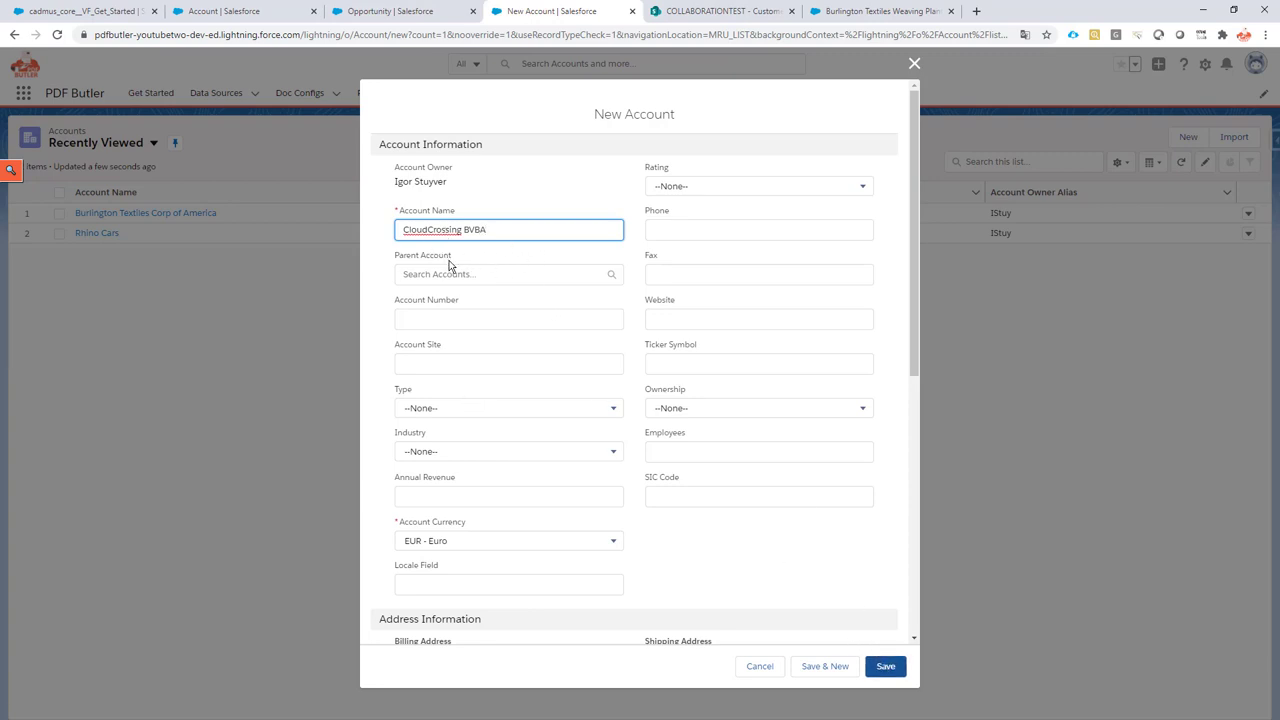
left_click(887, 667)
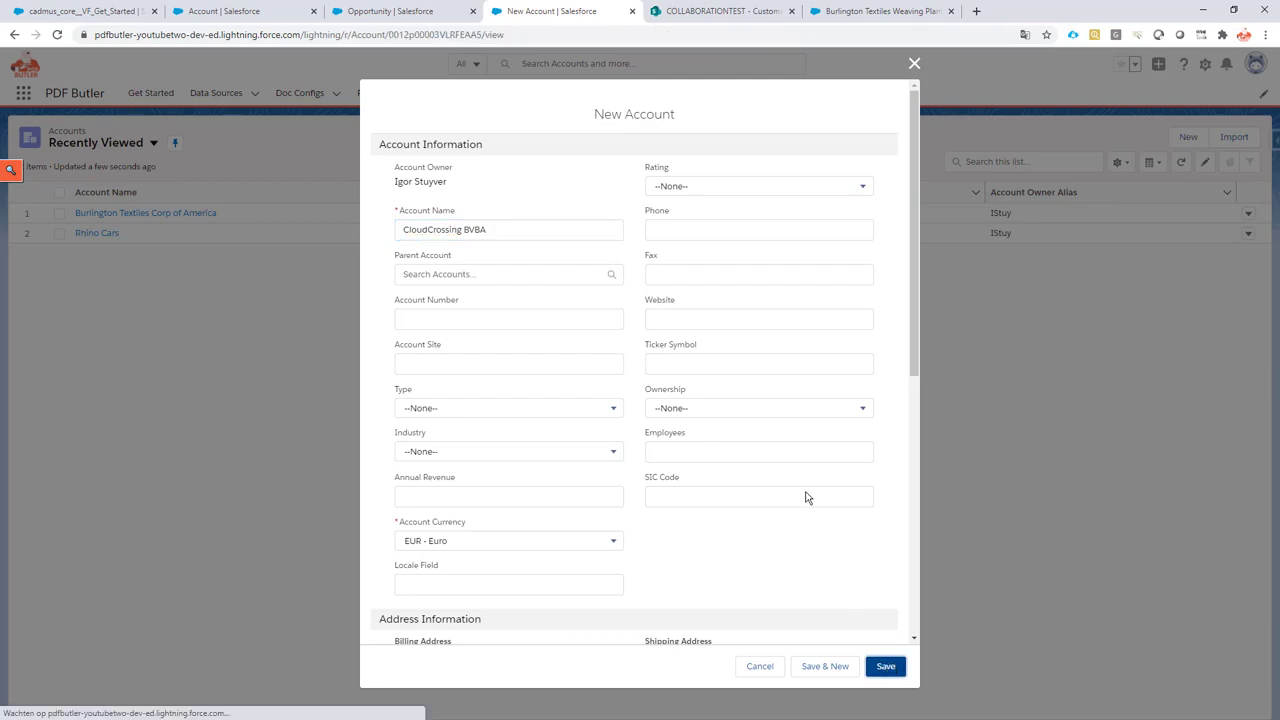
left_click(886, 666)
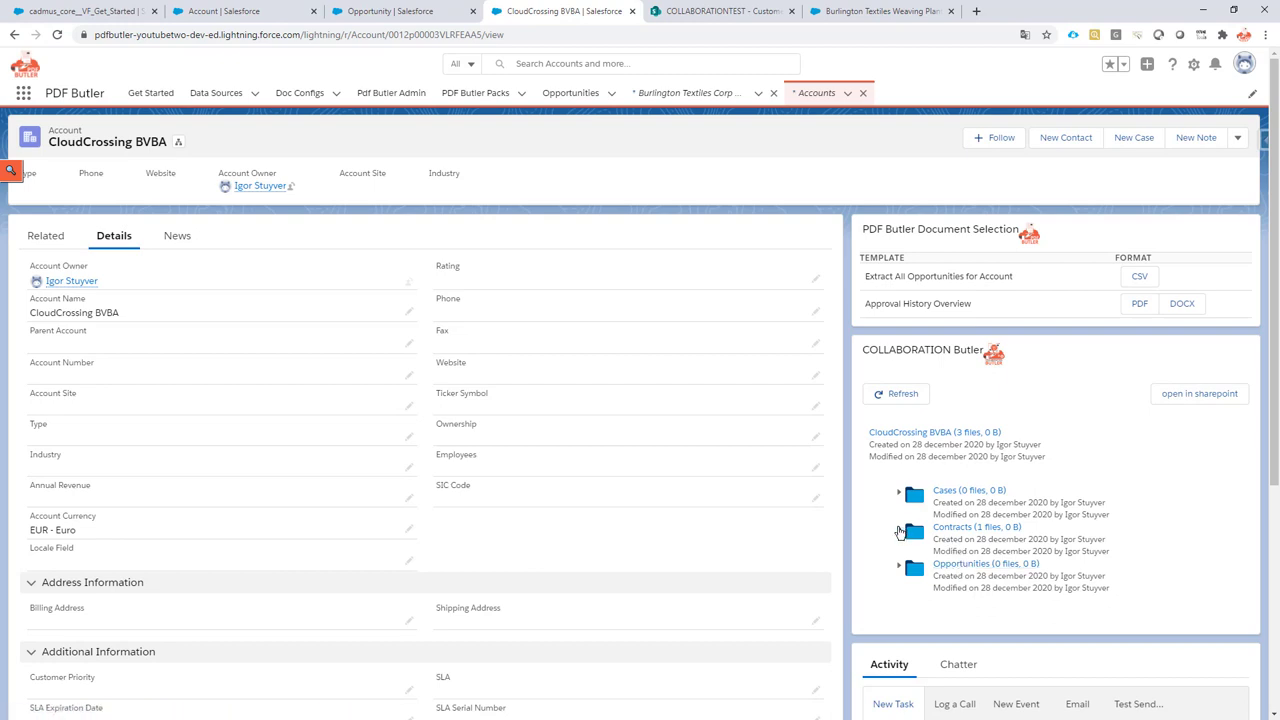
Expand the Contracts folder to show its Closed subfolder.
left_click(900, 527)
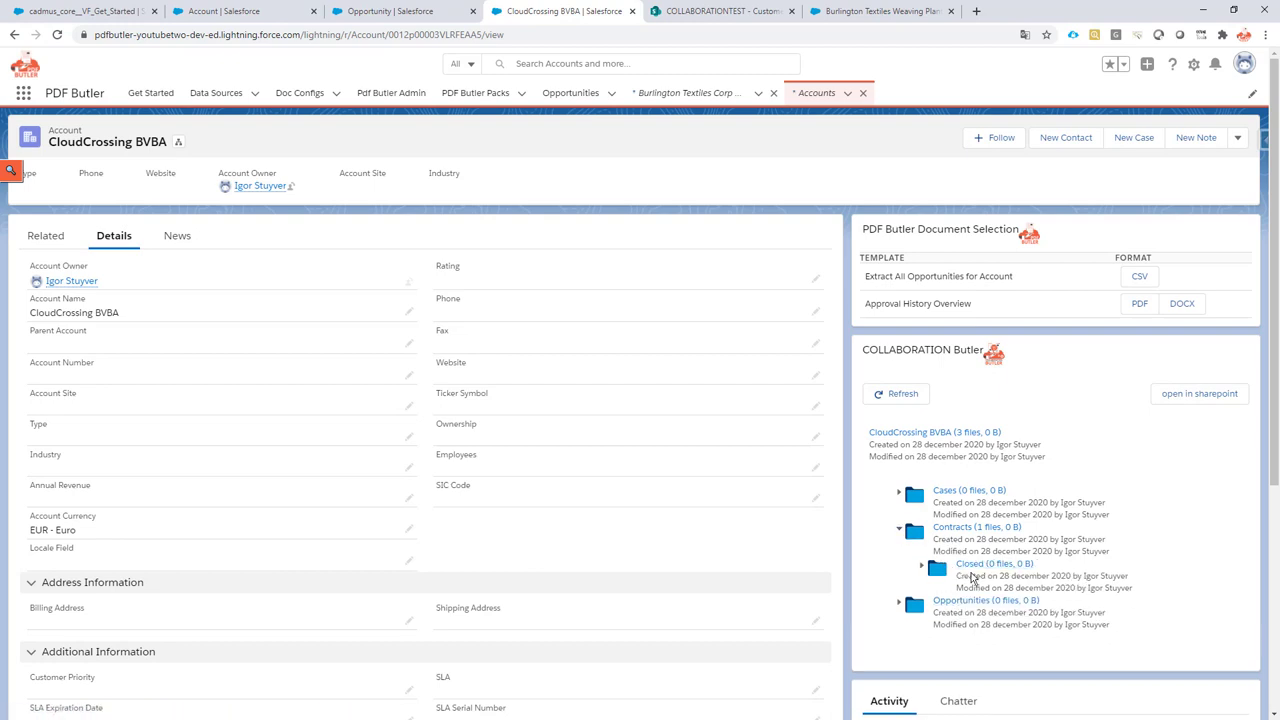